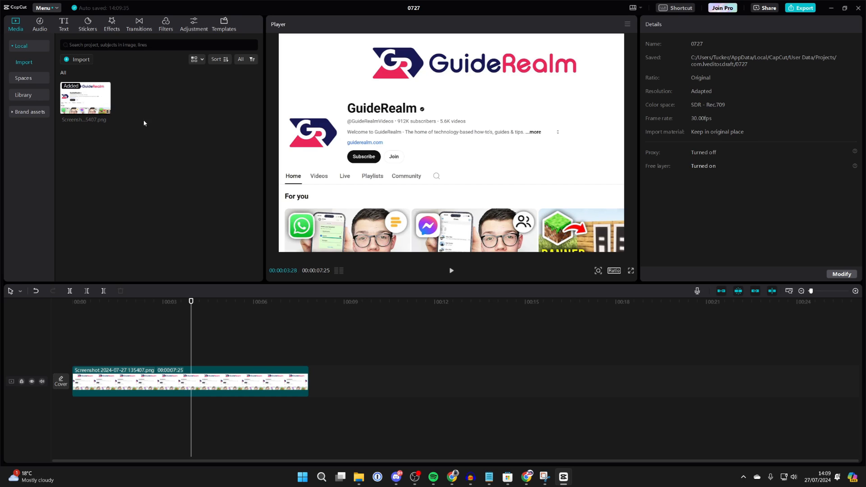
# Show the text presets library with the Default text preset.
pyautogui.click(63, 23)
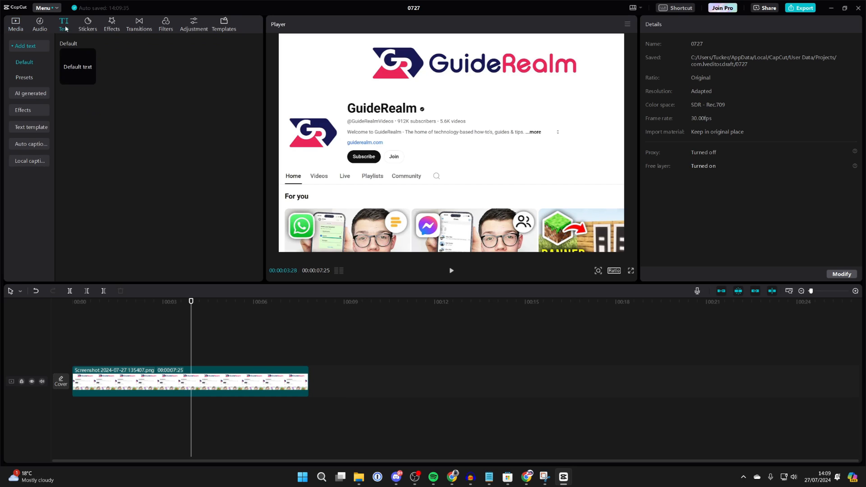
# Add a Default text clip above the screenshot and replace its wording with underscores.
pyautogui.click(90, 79)
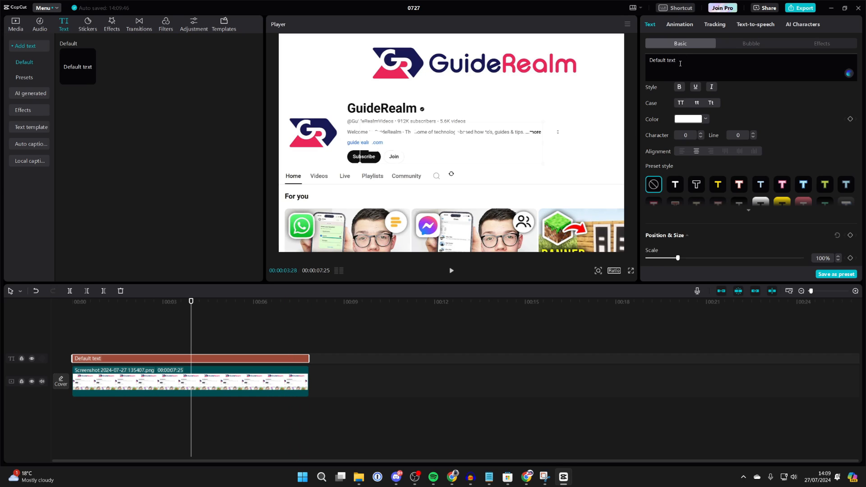
pyautogui.tripleClick(663, 60)
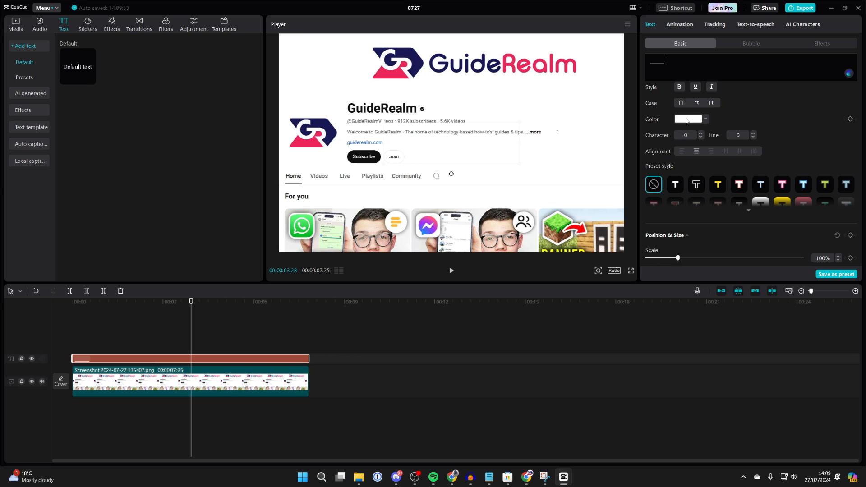
# Colour the underscore bar yellow from the text colour picker.
pyautogui.click(688, 119)
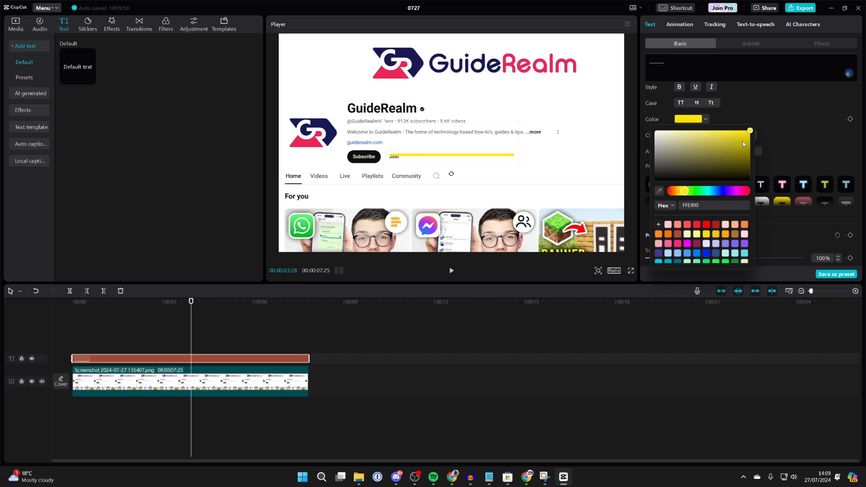
pyautogui.click(687, 119)
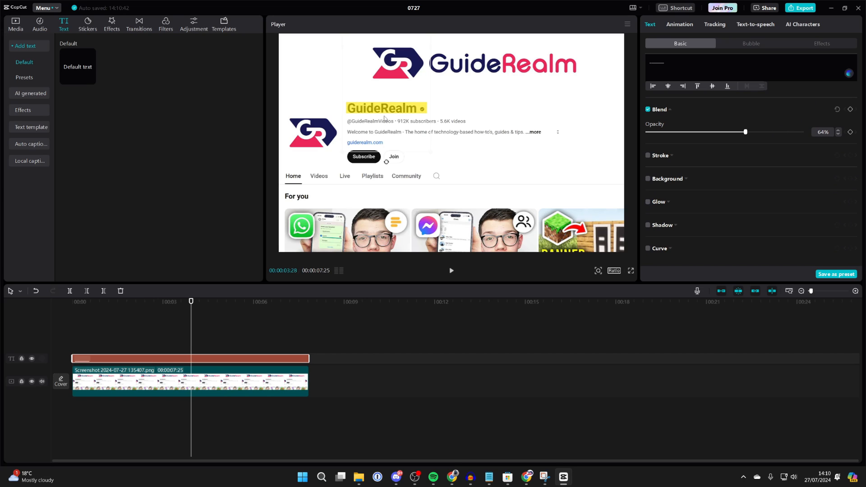
pyautogui.moveTo(682, 55)
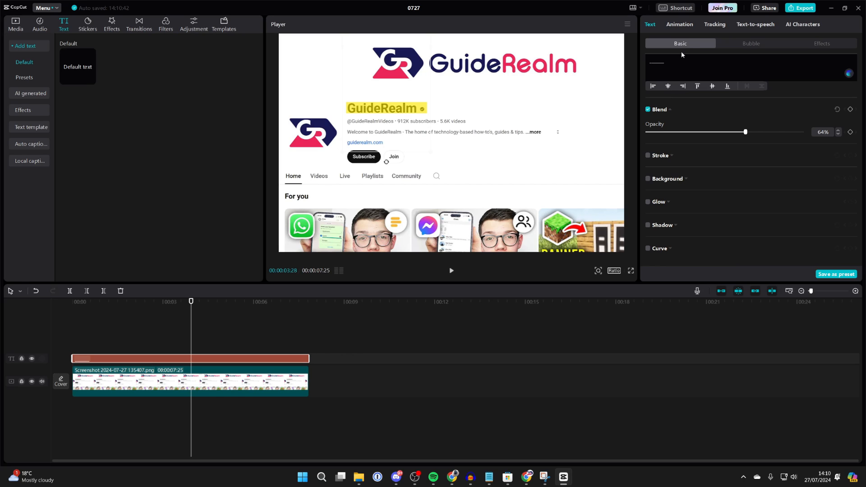
# Select the underscore text clip near the start and show its In animations.
pyautogui.click(678, 25)
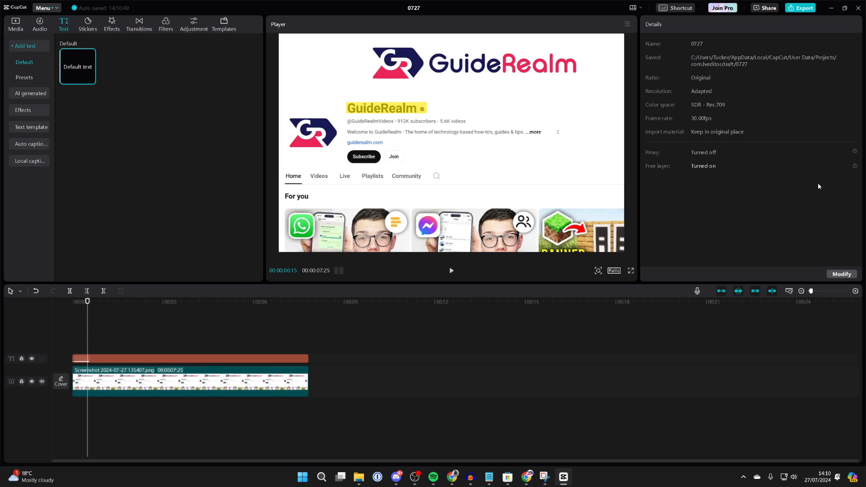
pyautogui.click(132, 361)
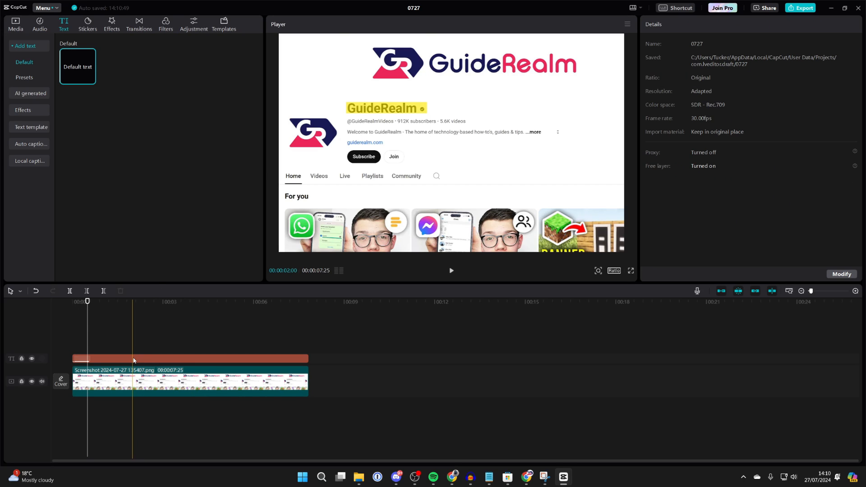
pyautogui.click(187, 358)
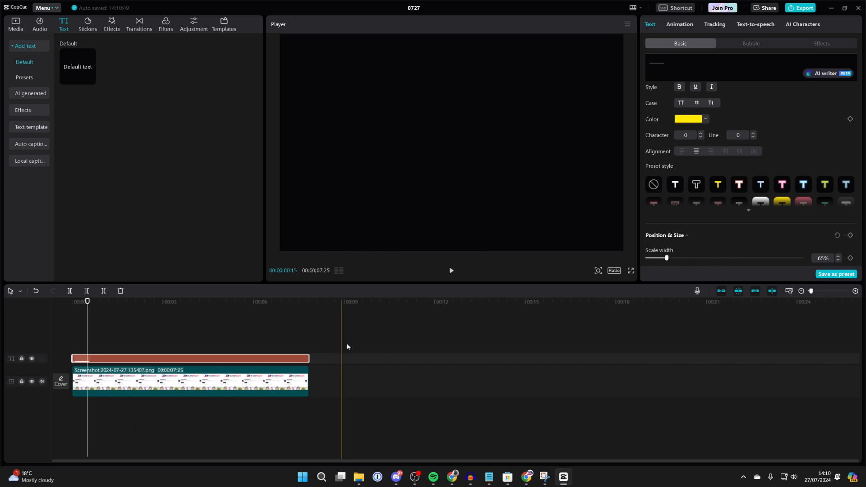
pyautogui.click(679, 24)
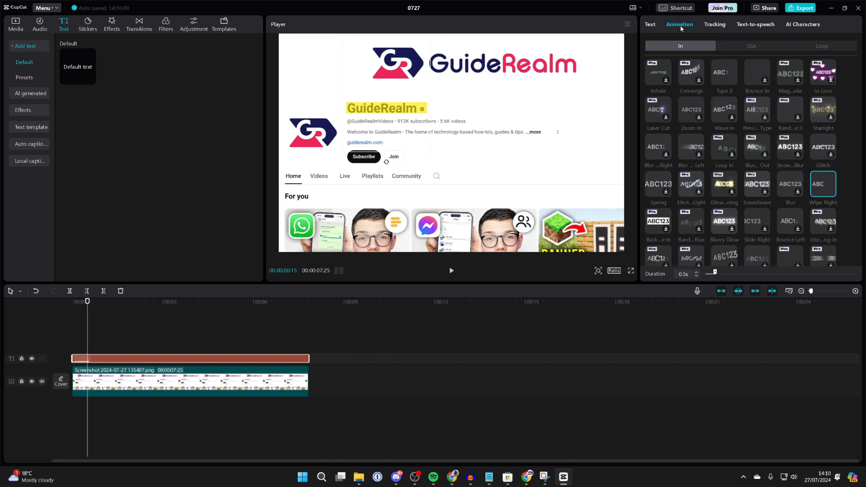